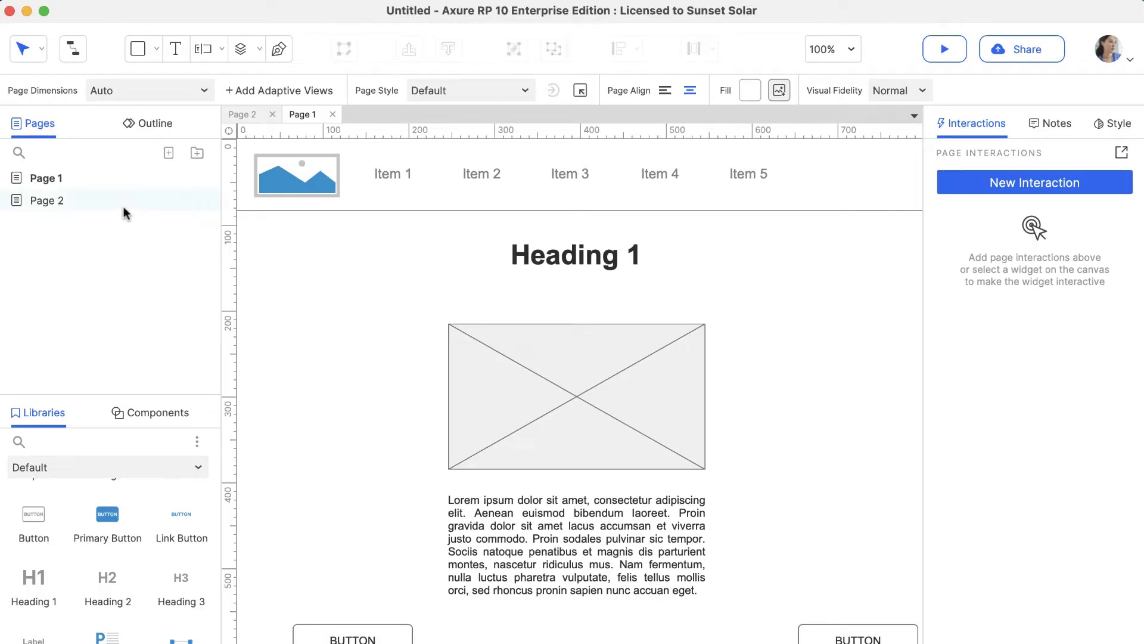
Add Page 3 under Page 1, nest Page 2 beneath it, and open the folder's options.
click(46, 178)
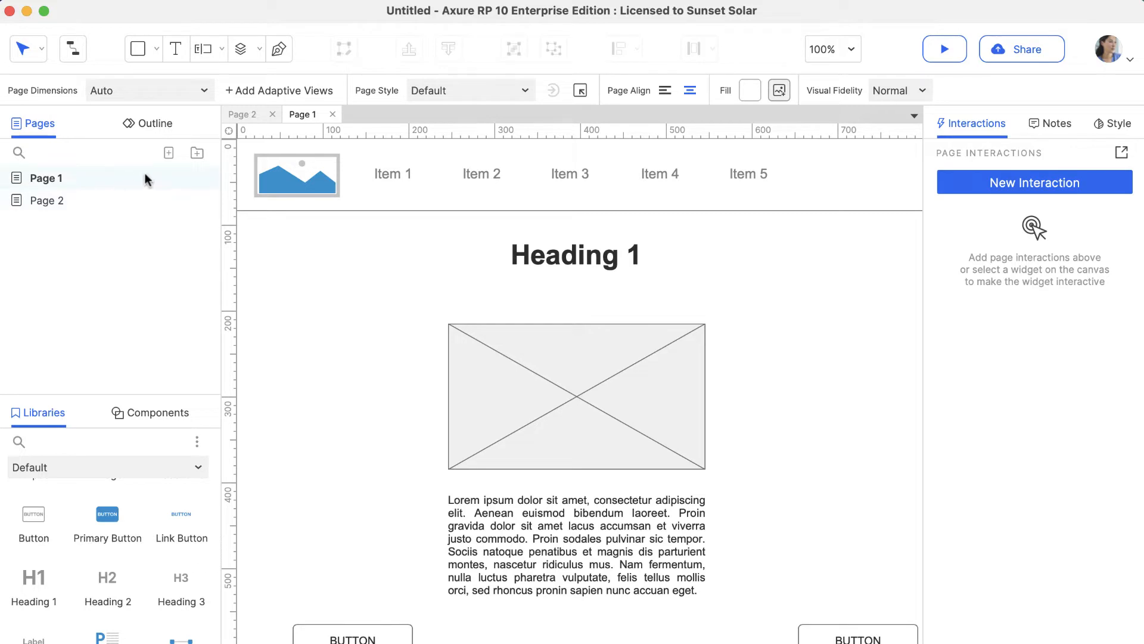
click(169, 152)
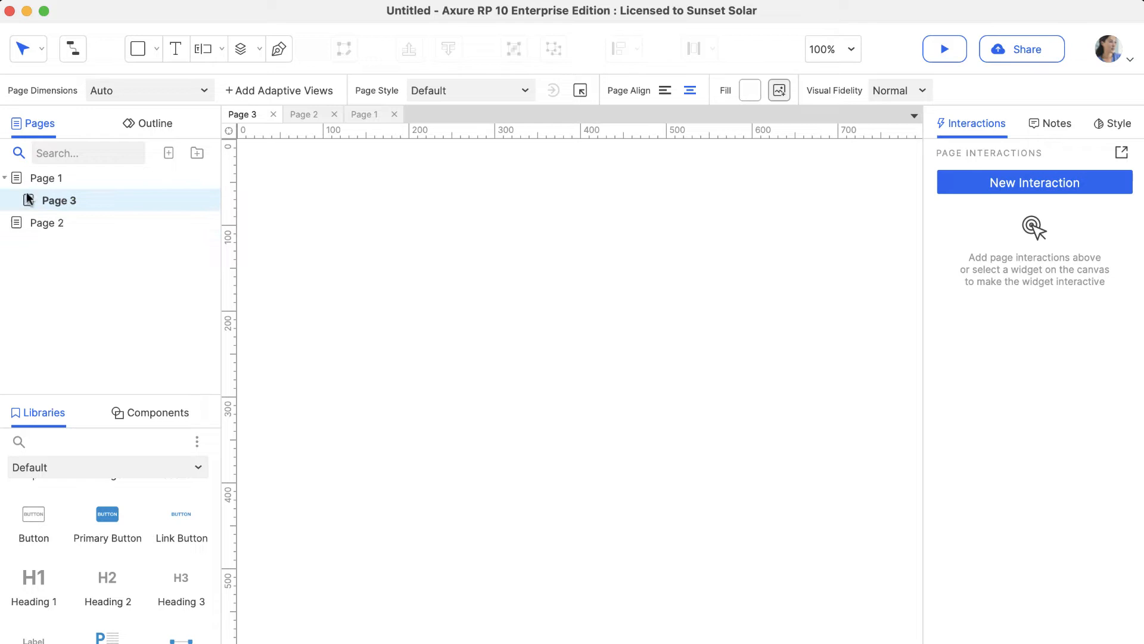
drag(58, 200, 59, 222)
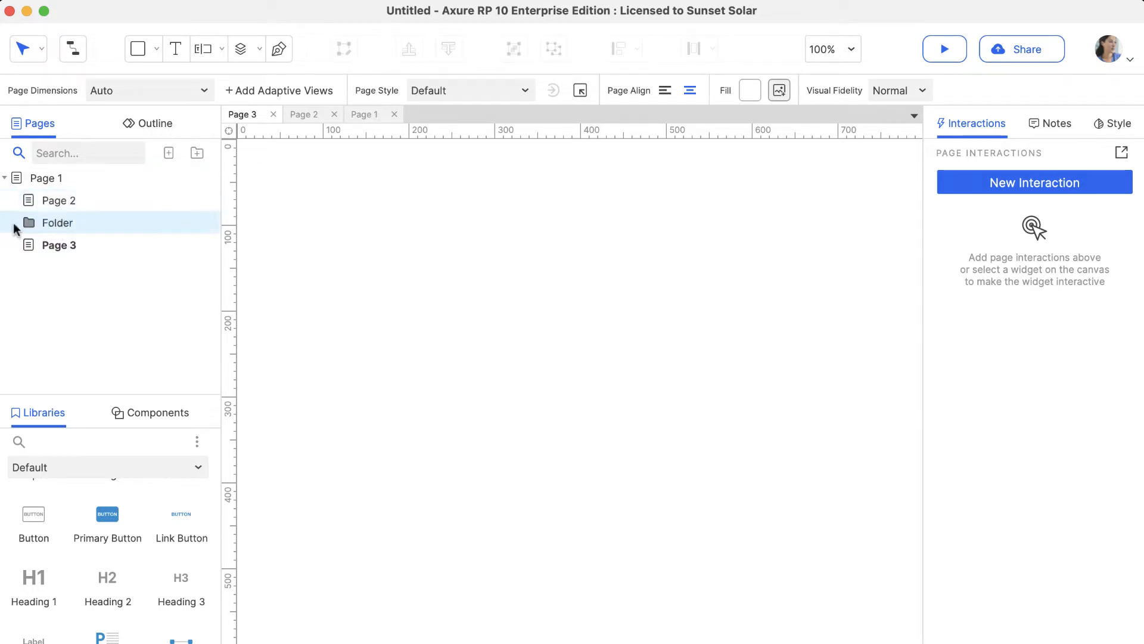
right_click(55, 223)
text(Mobile View)
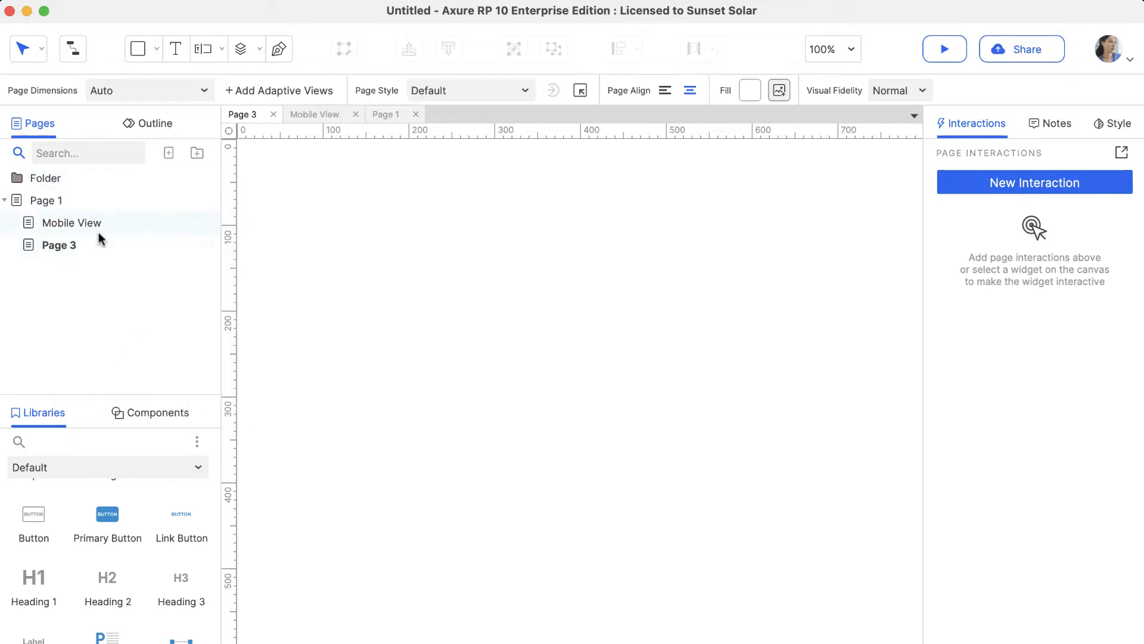
Select Page 3 in the list, then bring up the Page 1 wireframe tab.
click(48, 200)
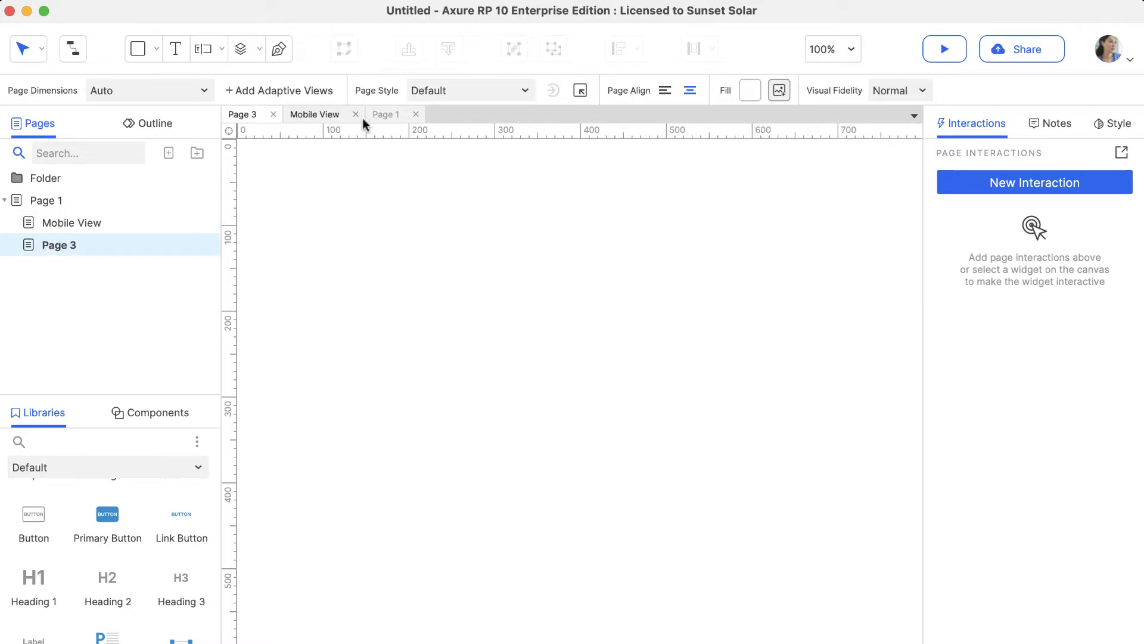
click(386, 114)
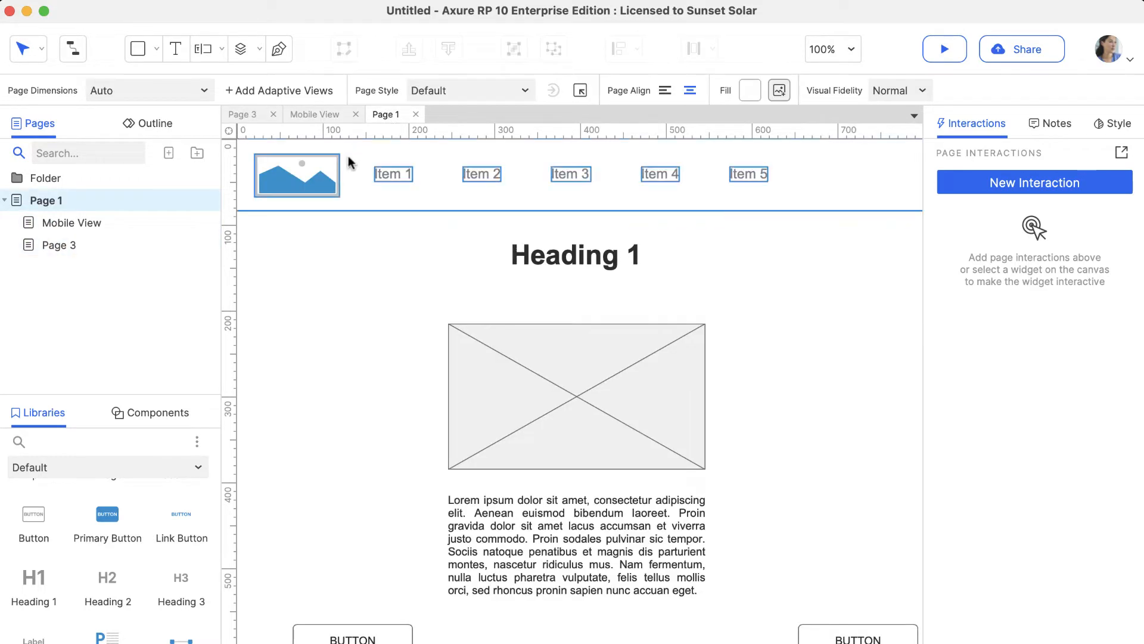
Deselect everything on Page 1, switch to blank Page 3, and show the dimension presets.
click(277, 280)
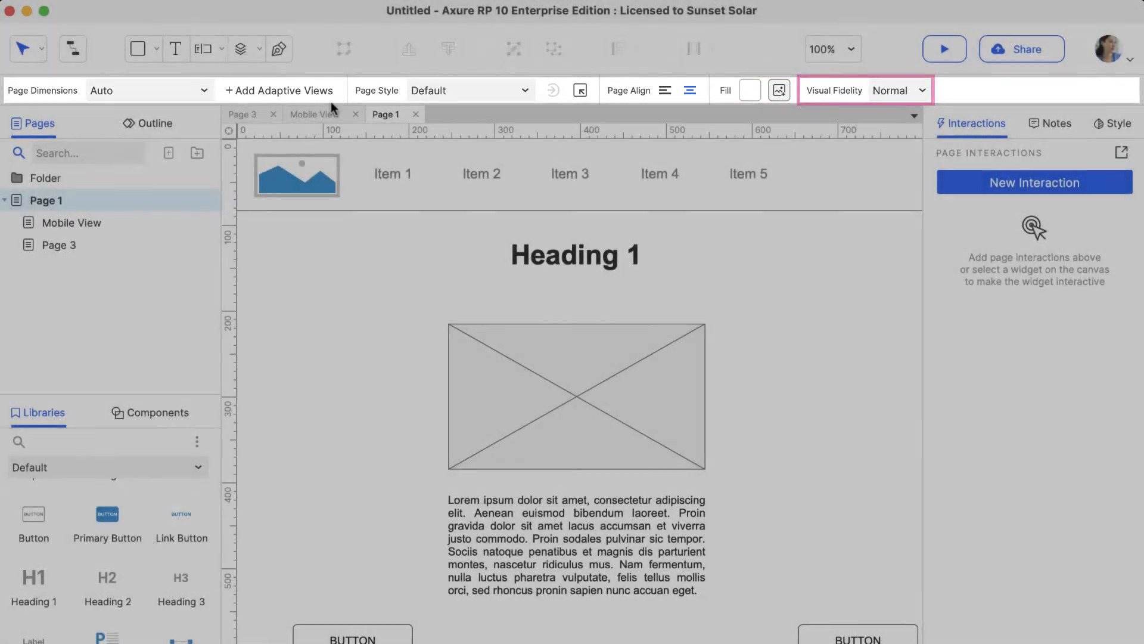
click(58, 244)
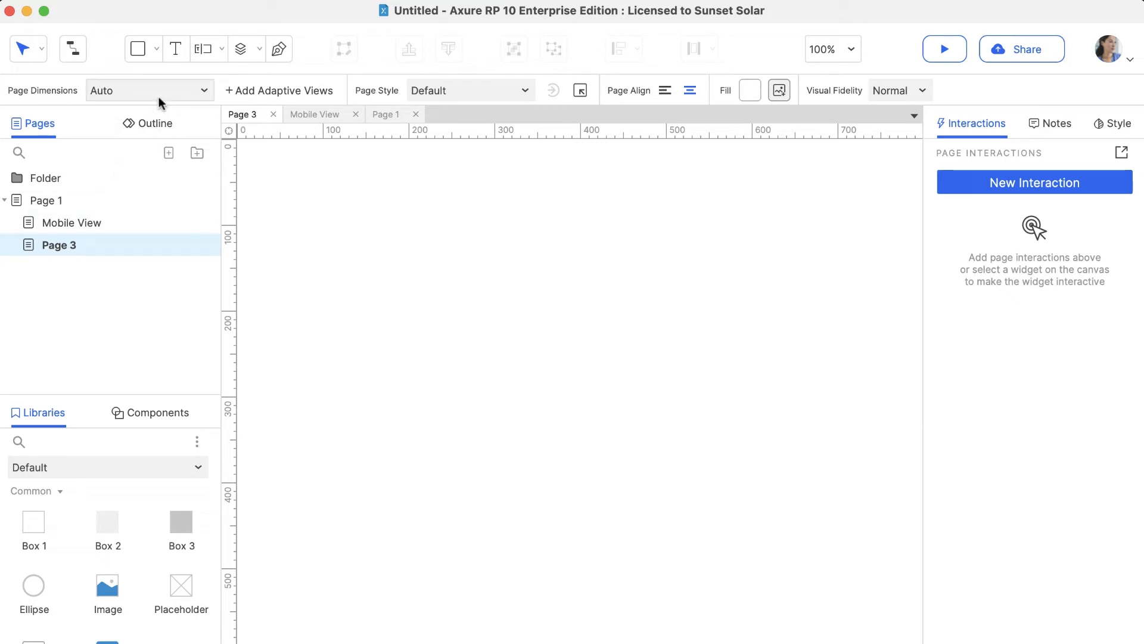
click(149, 90)
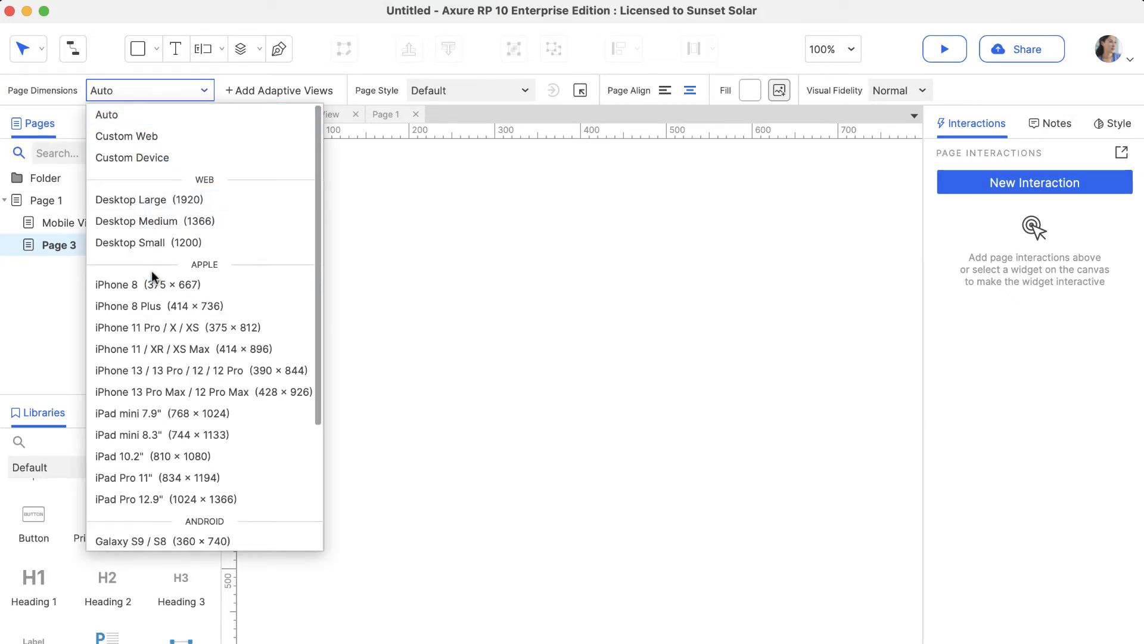
Size Page 3 to iPhone 8 (375 × 667), then switch back to Page 1.
click(148, 283)
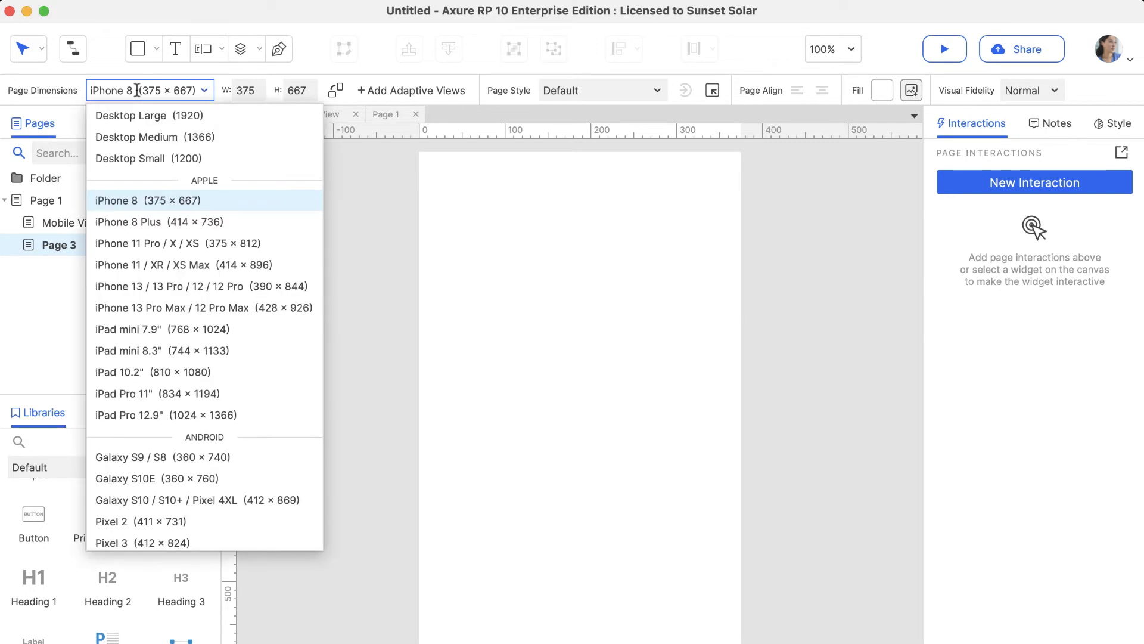
click(131, 115)
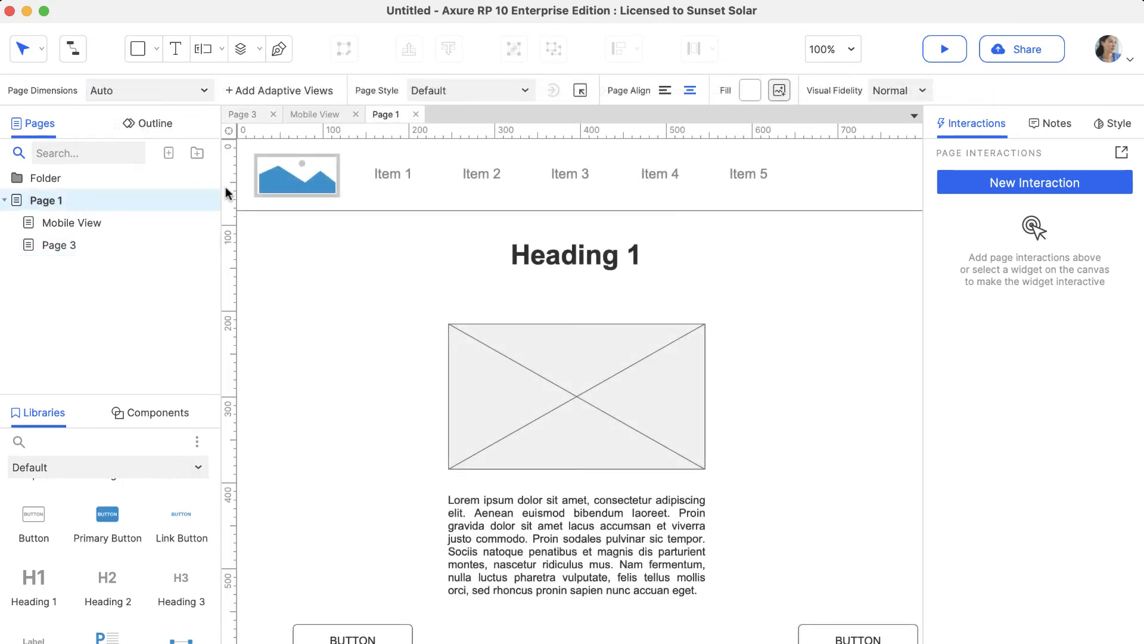
Set Visual Fidelity to Low on both Page 1 and Mobile View.
click(898, 90)
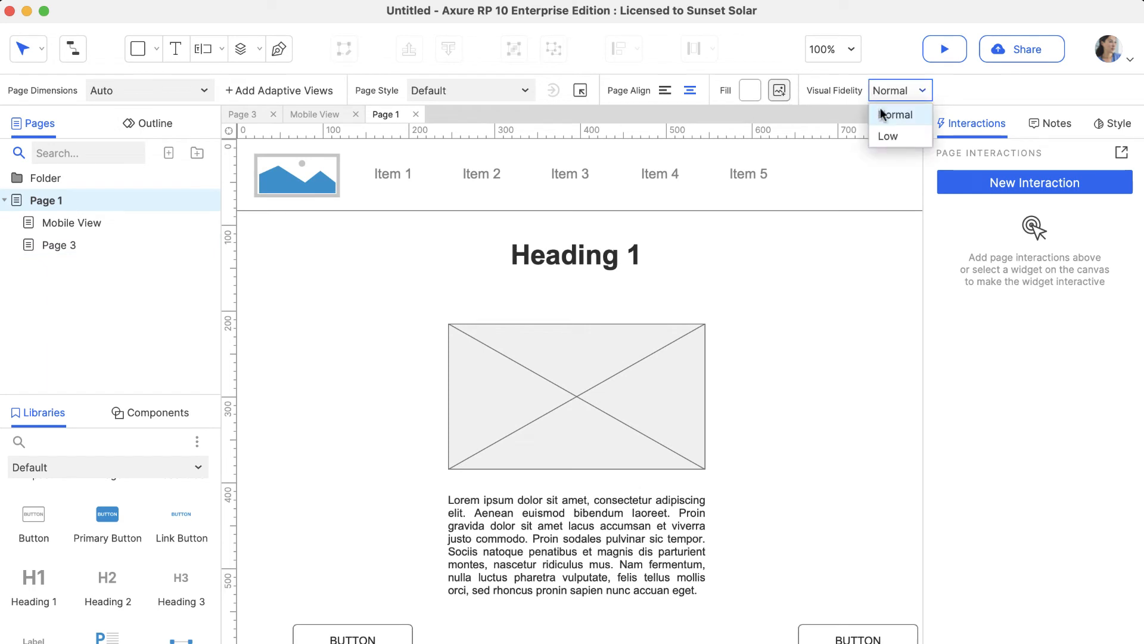
click(888, 137)
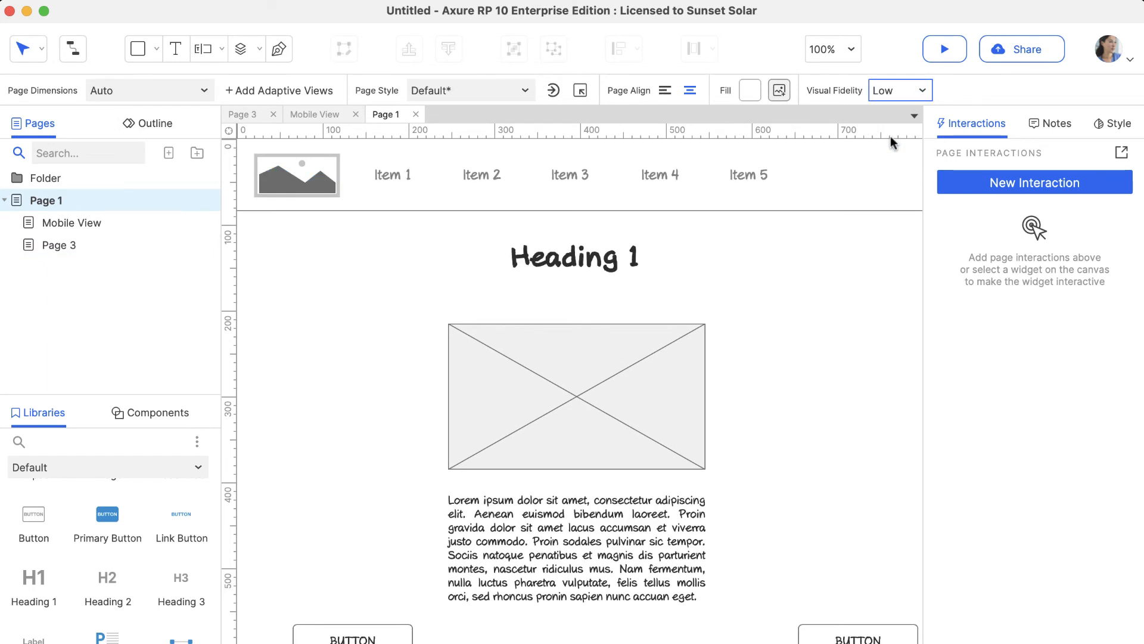
click(72, 223)
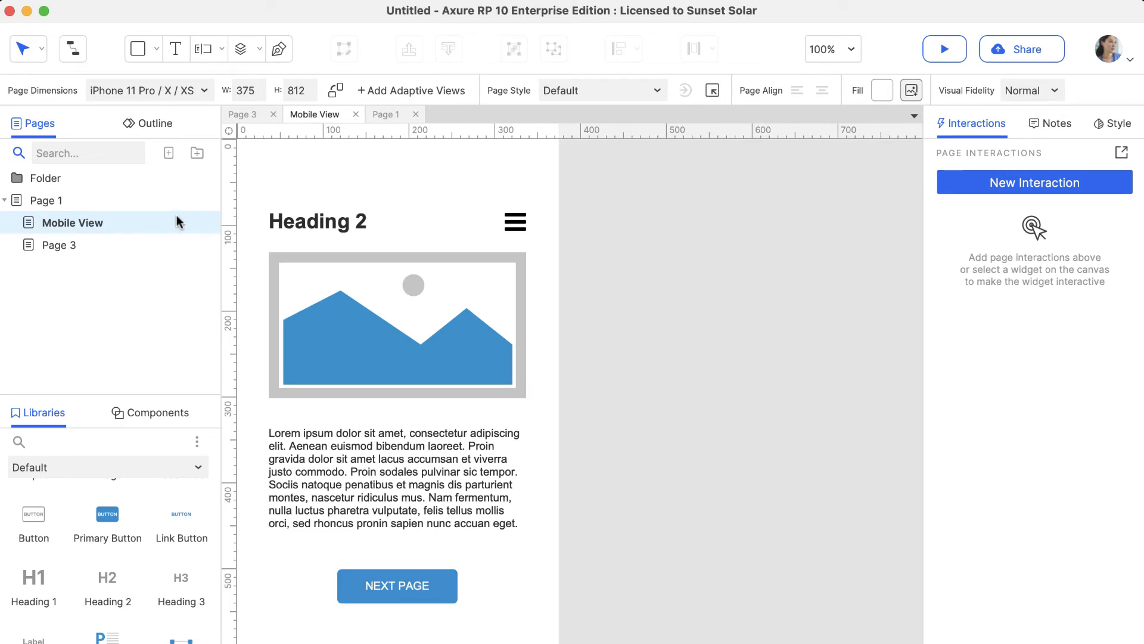
click(1031, 90)
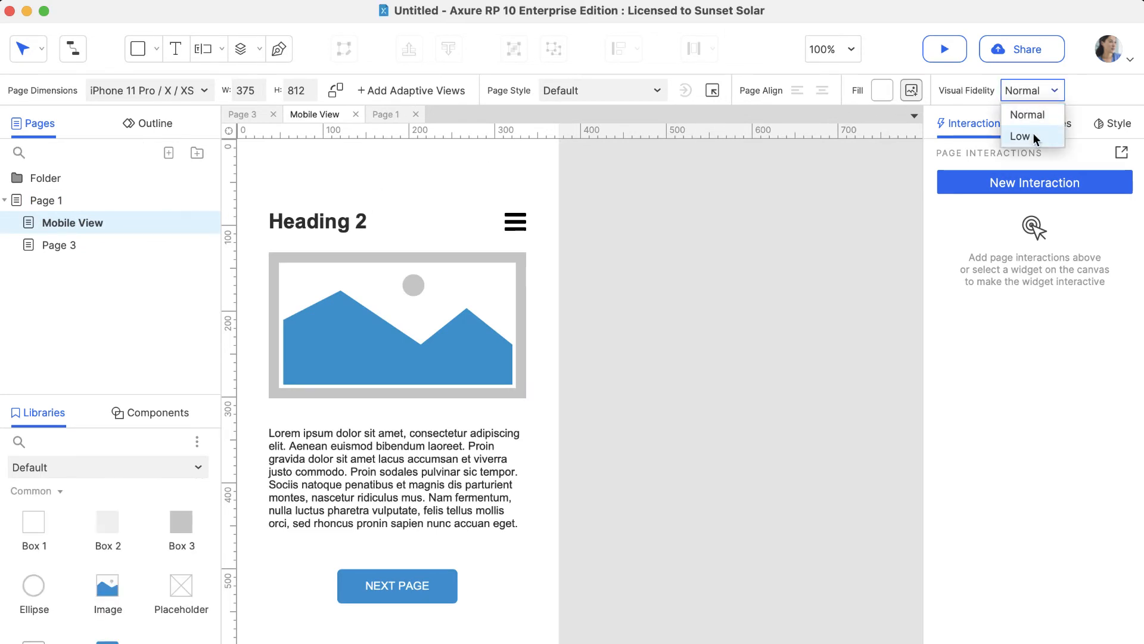
click(1020, 135)
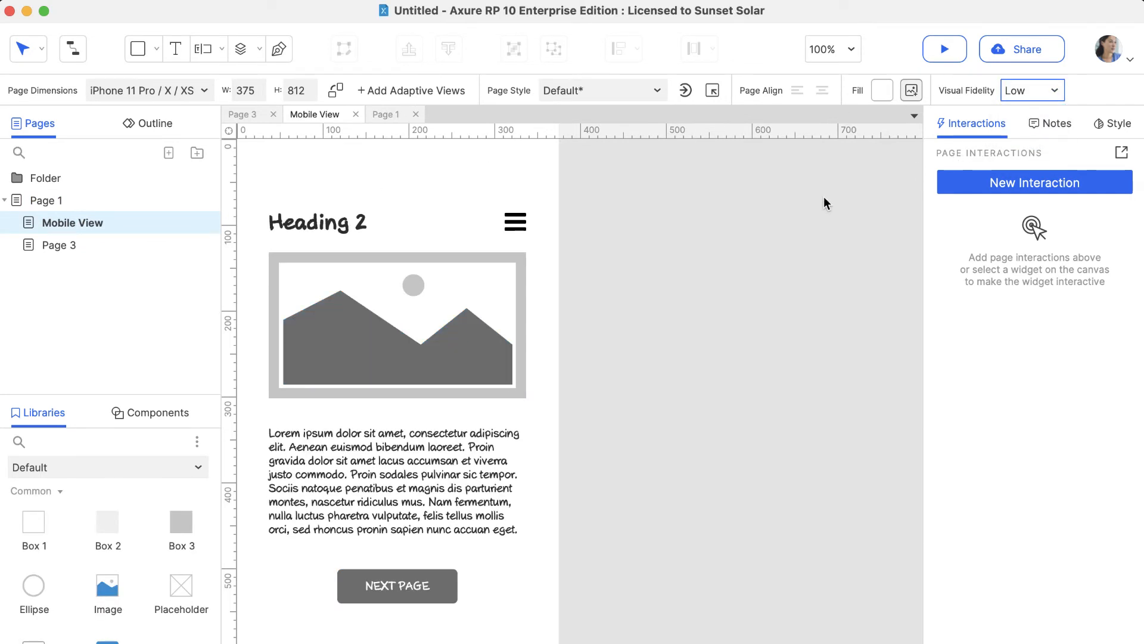
mouse_move(809, 205)
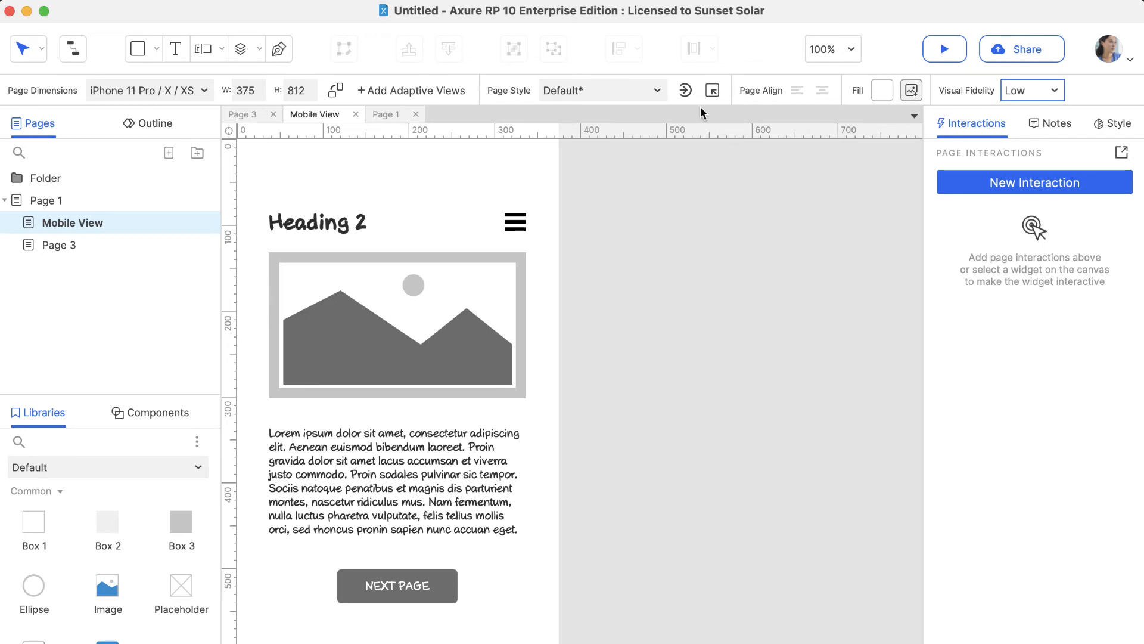
Save these changes to the Default page style with Update Style.
click(684, 90)
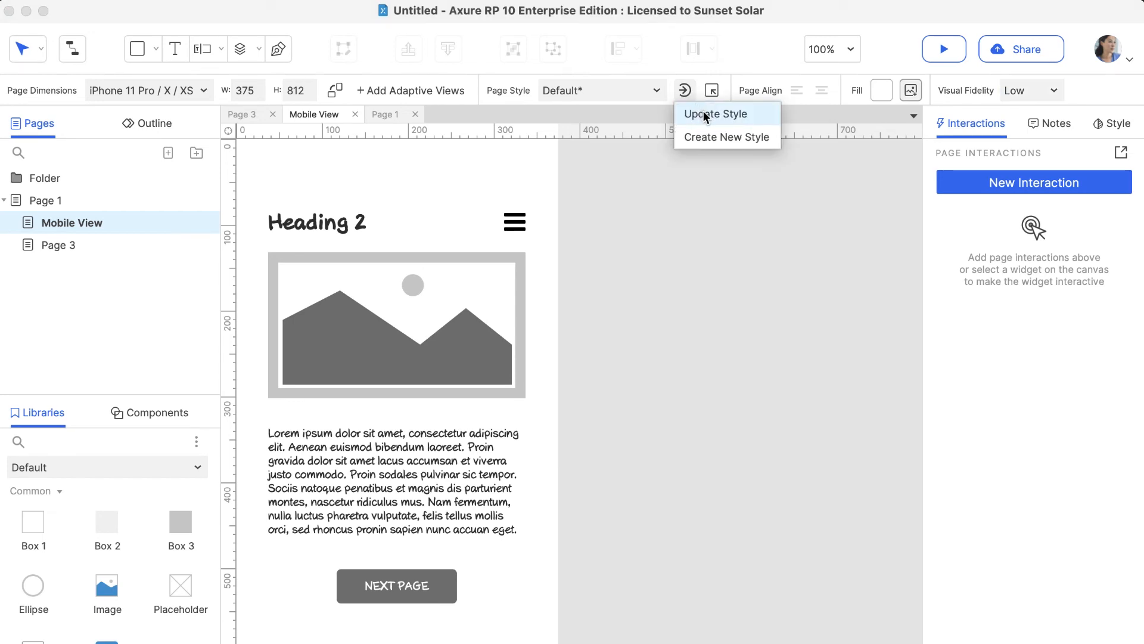
click(715, 114)
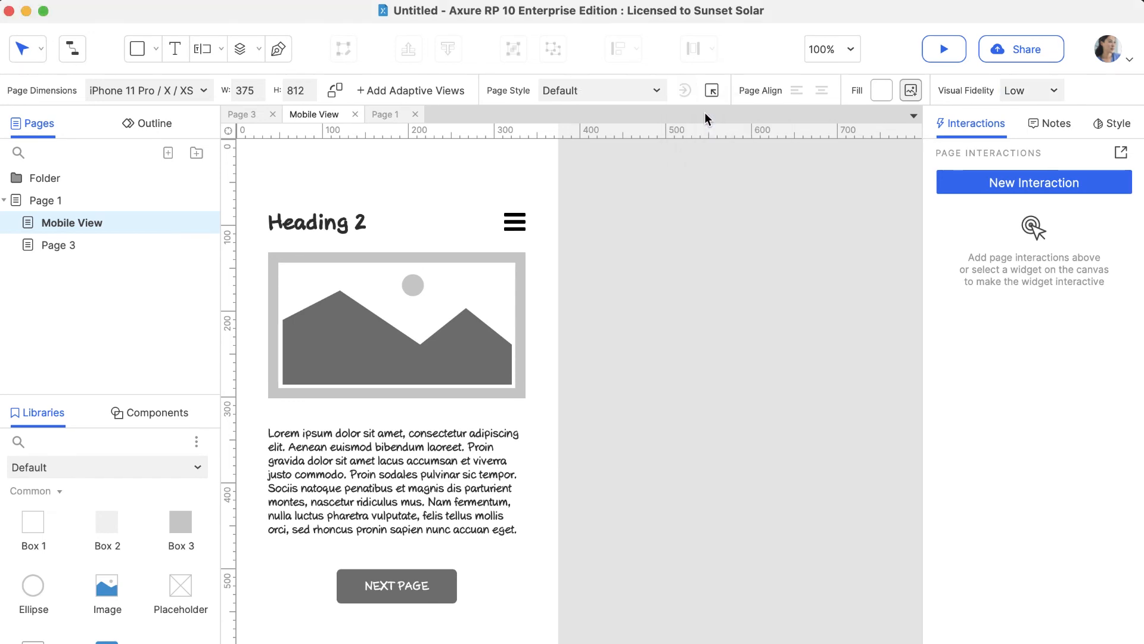